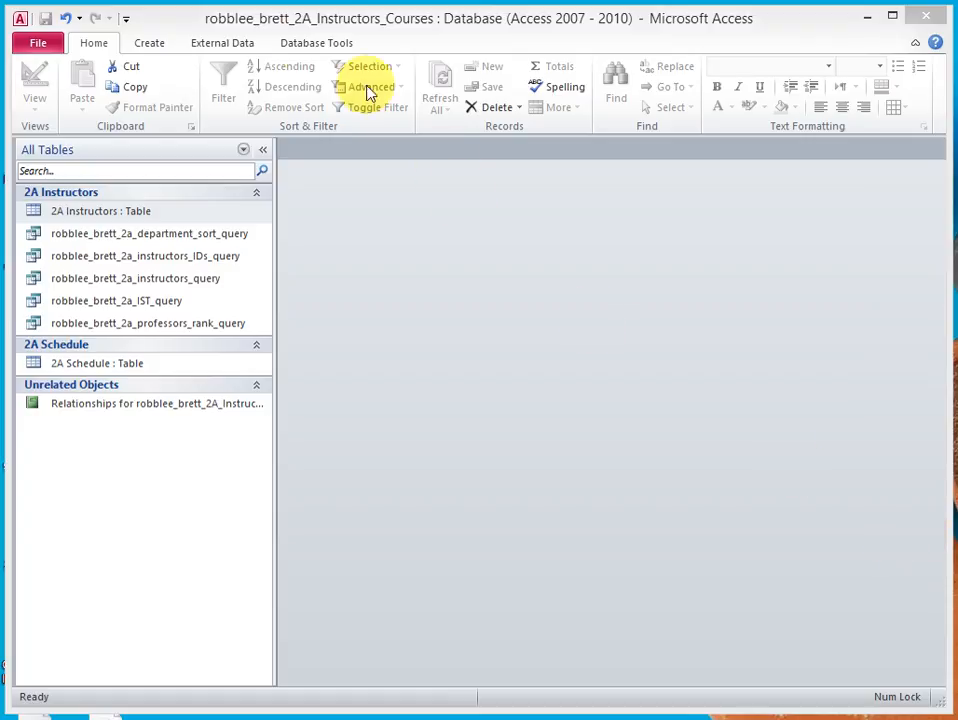
pyautogui.moveTo(416, 36)
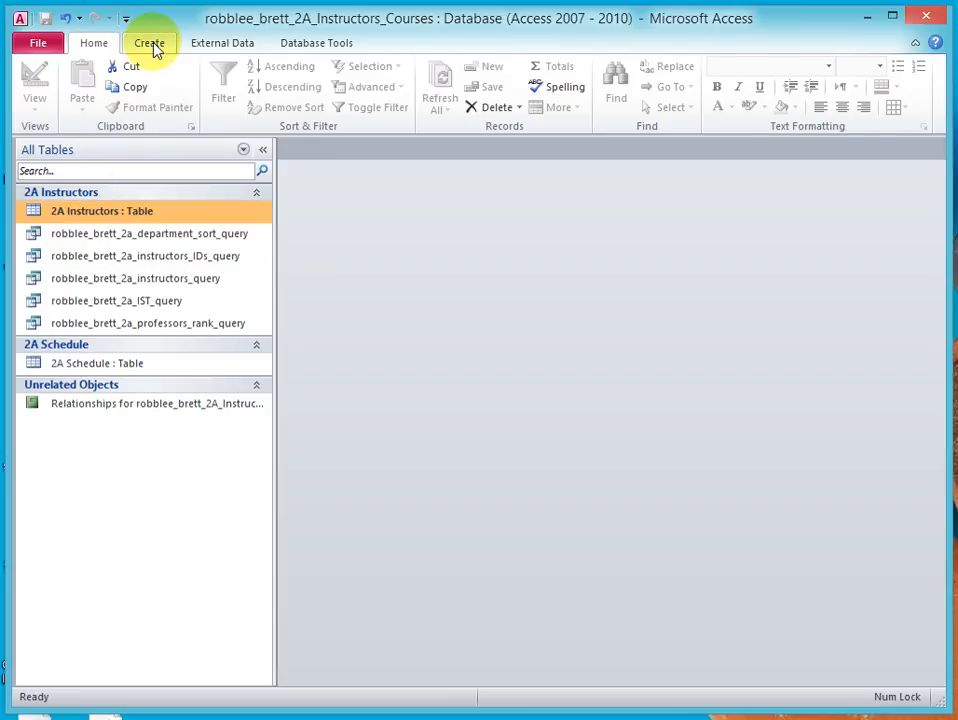
# Step: Start a new query design on the 2A Schedule table with its field list enlarged to show every field
pyautogui.click(284, 84)
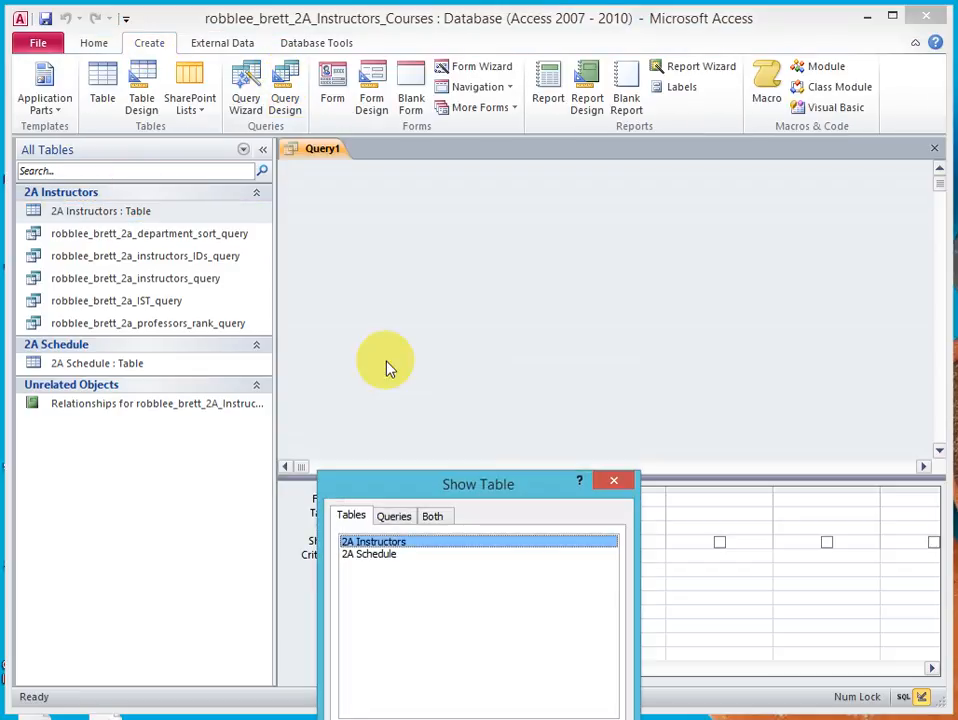
pyautogui.click(368, 554)
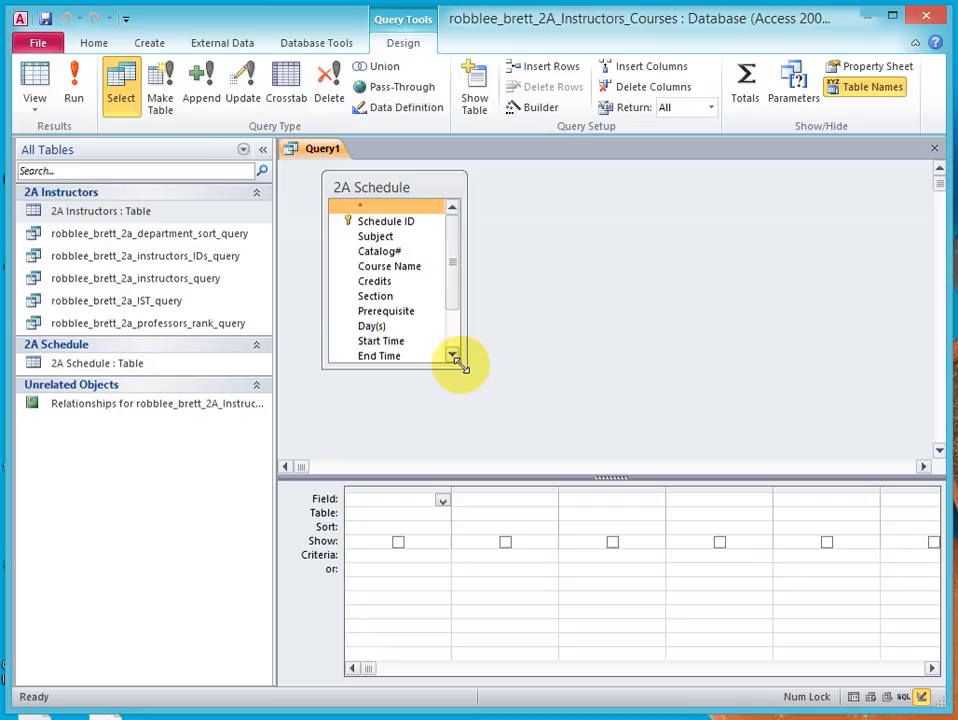
pyautogui.moveTo(460, 360); pyautogui.dragTo(478, 444)
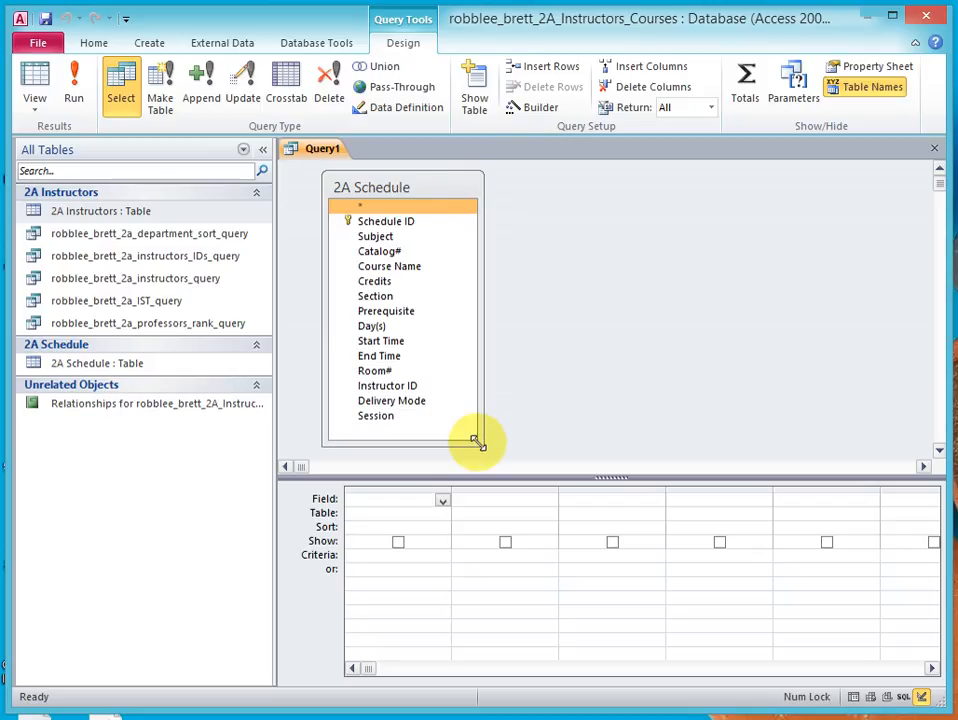
pyautogui.click(376, 236)
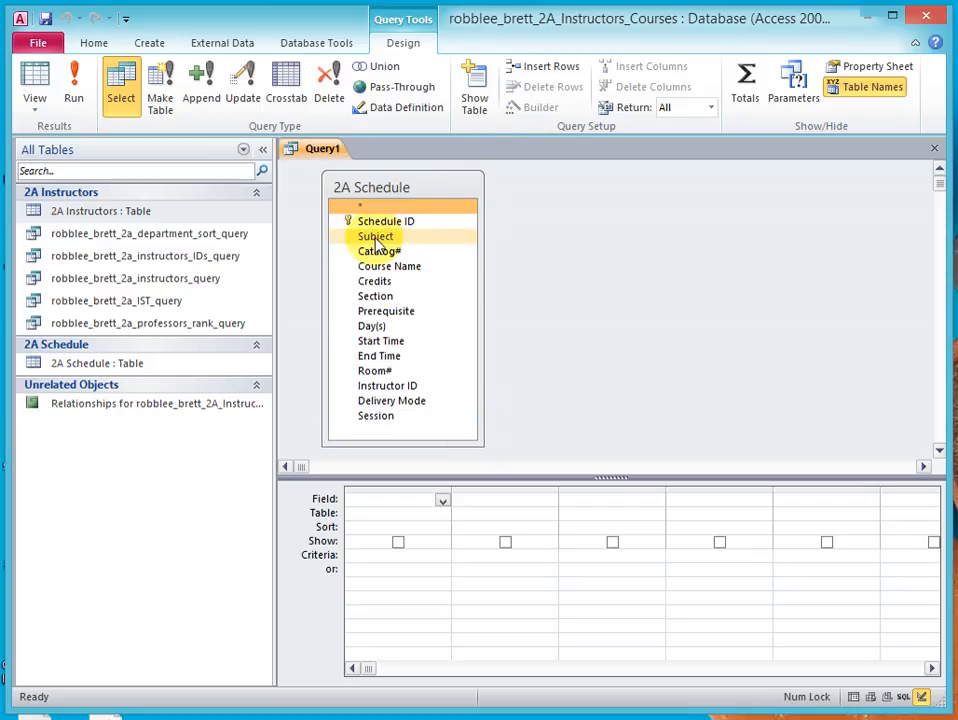
# Step: Add Subject, Catalog#, Section, Course Name and Credits to the grid and sort Section ascending
pyautogui.doubleClick(376, 236)
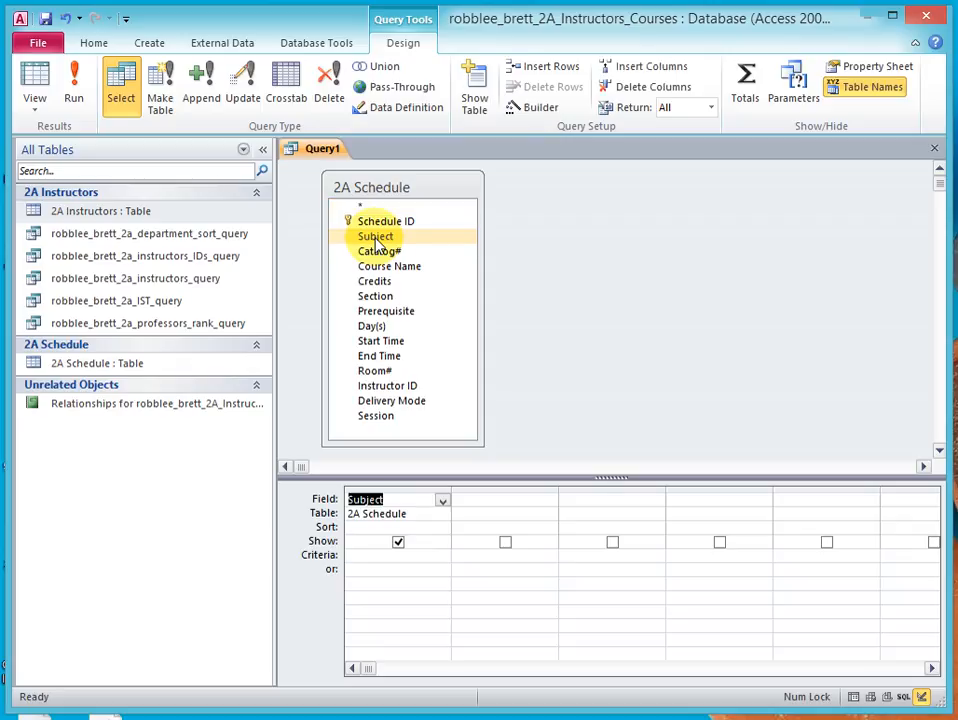
pyautogui.doubleClick(376, 252)
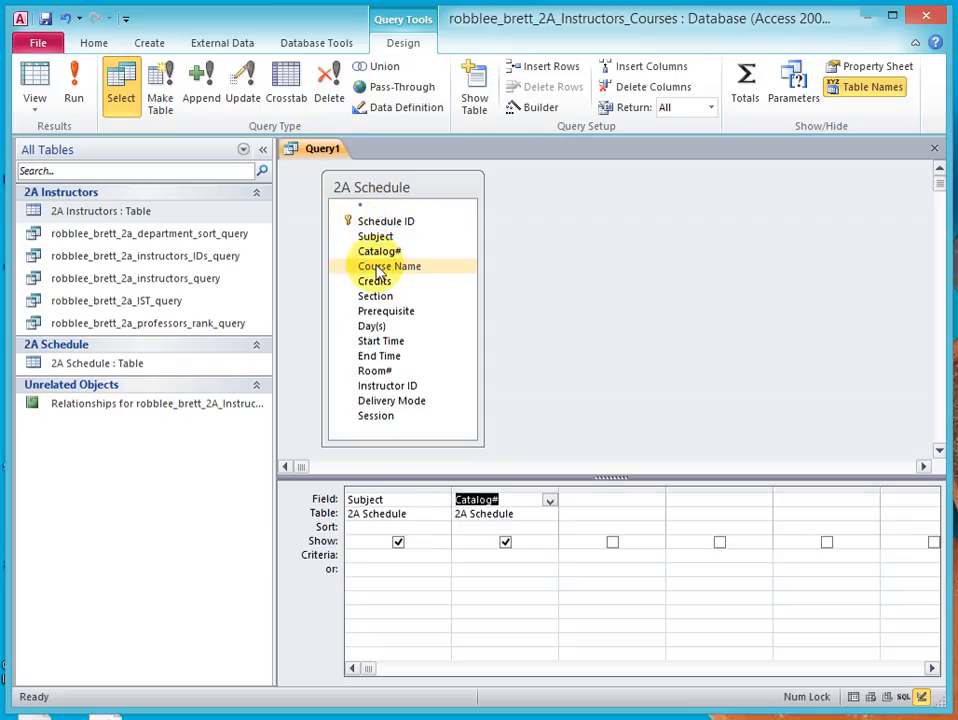
pyautogui.doubleClick(376, 296)
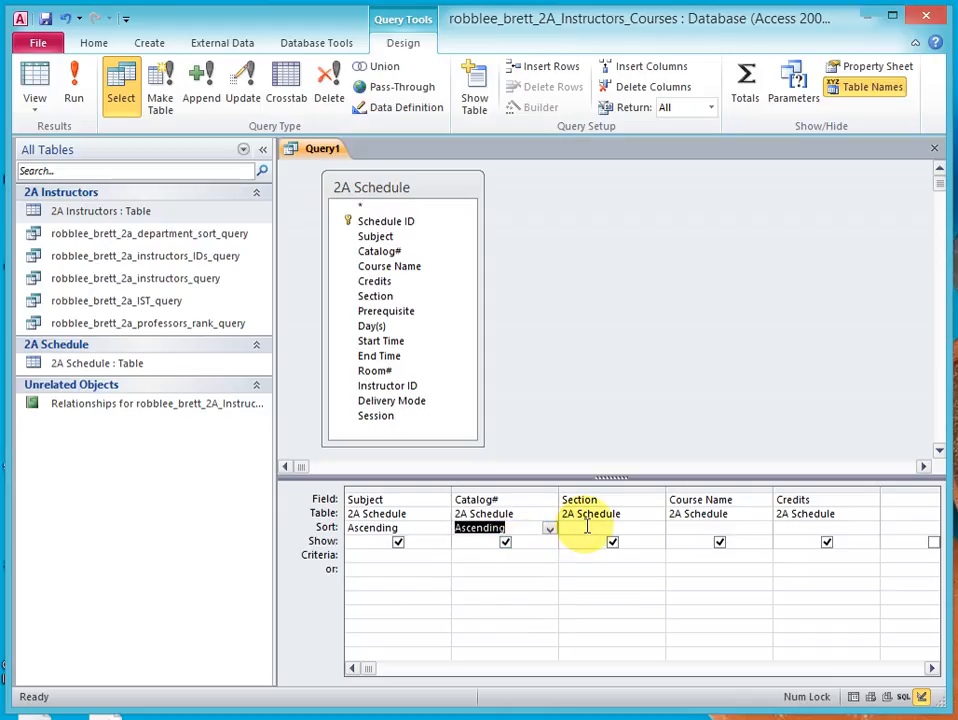
pyautogui.click(656, 528)
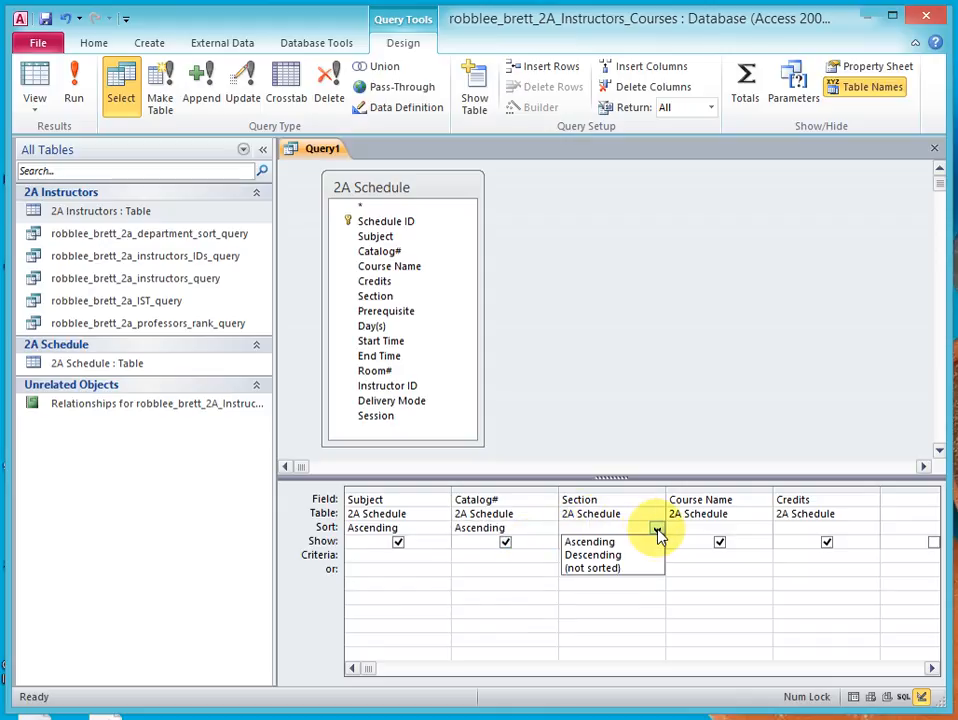
pyautogui.click(590, 540)
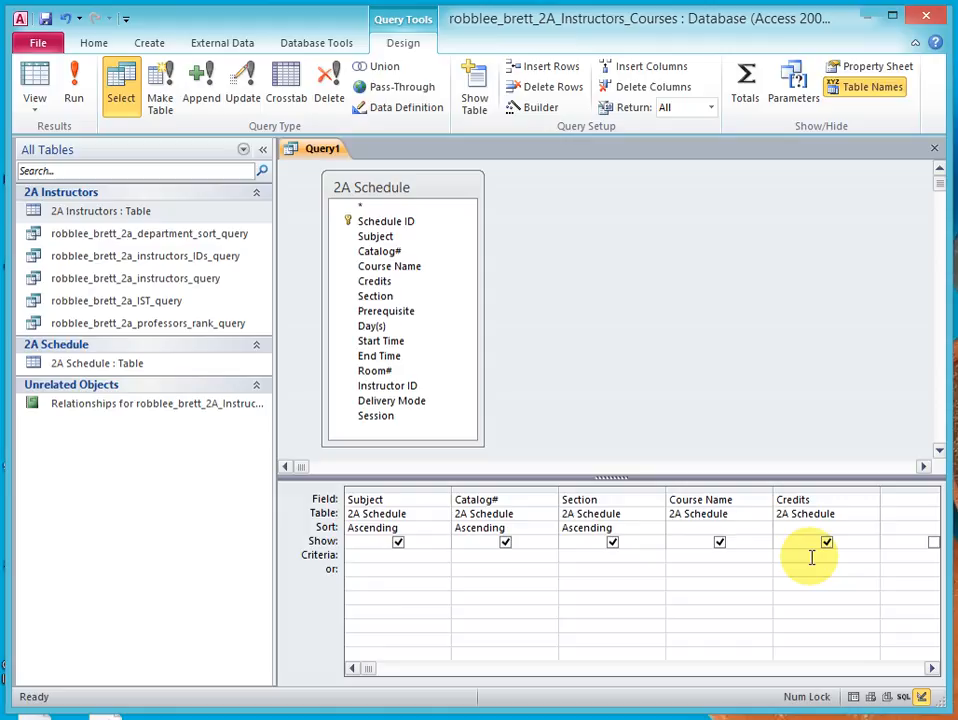
pyautogui.write('is notl')
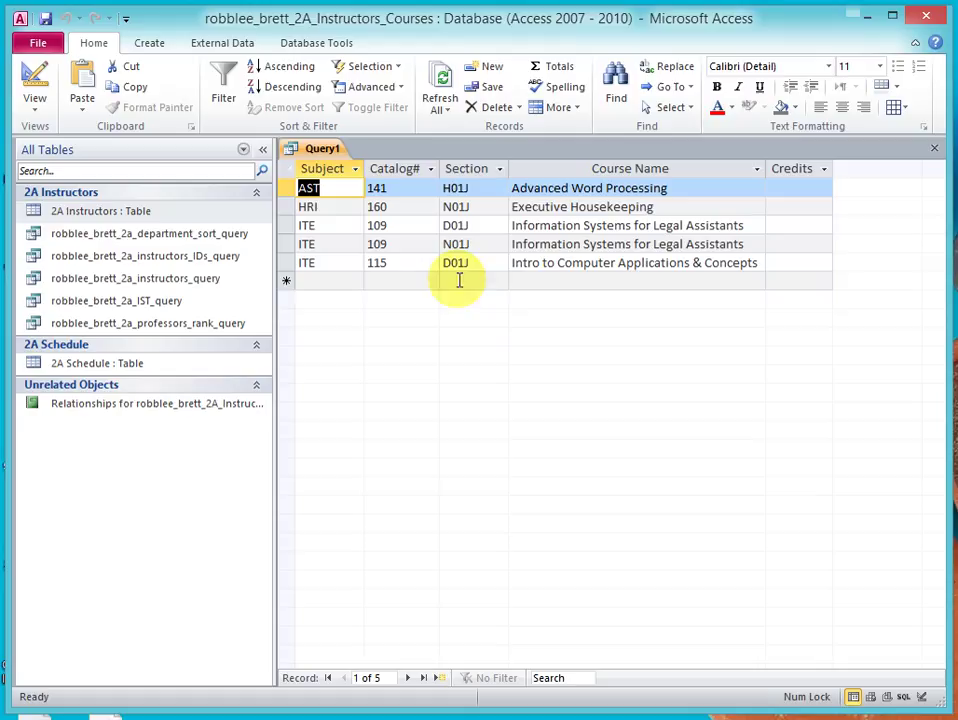
pyautogui.moveTo(800, 194)
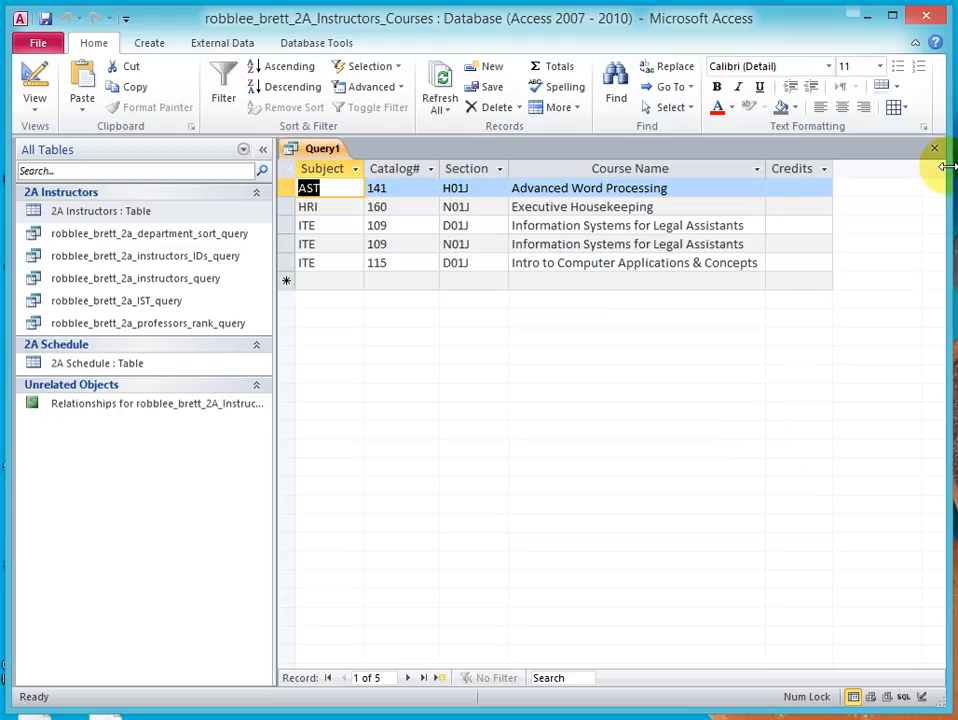
# Step: Close the query and save it under the name robblee_brett_2a_credits_query
pyautogui.click(934, 148)
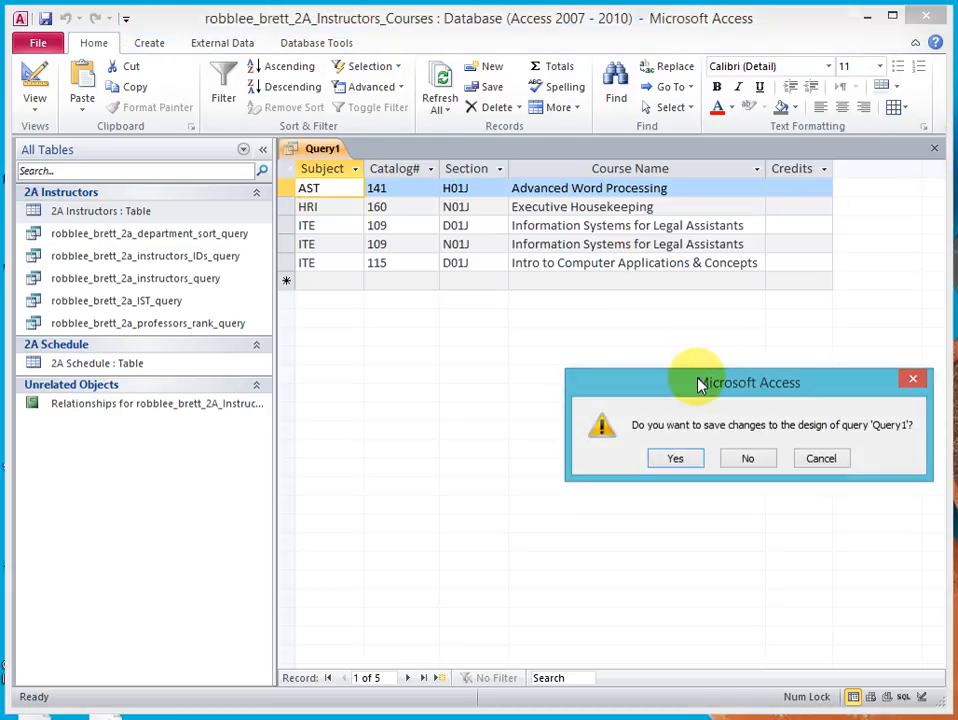
pyautogui.click(676, 458)
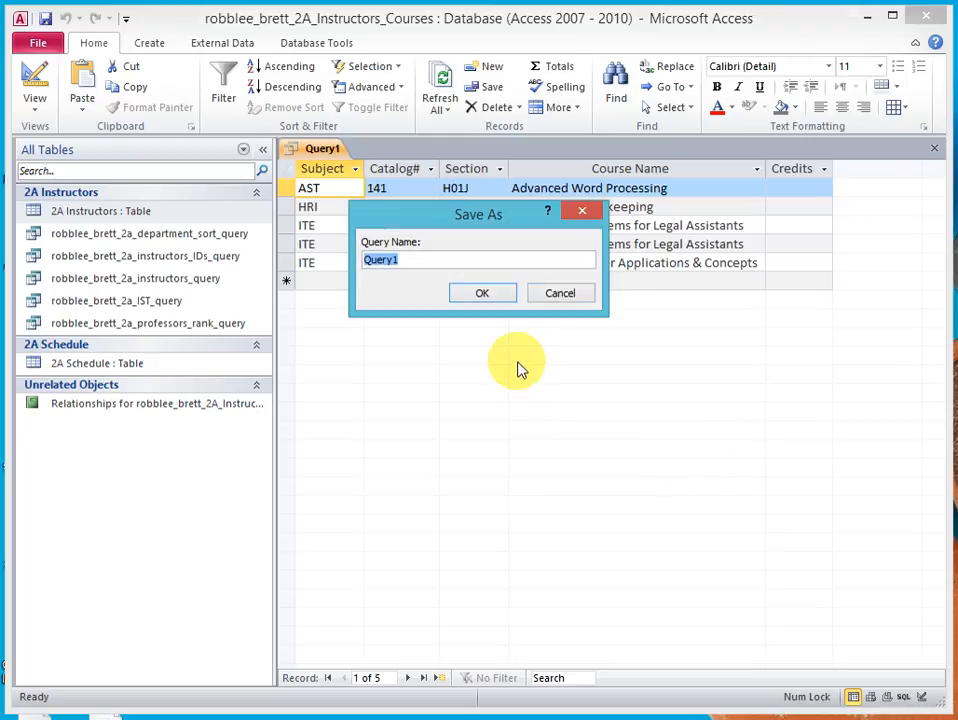
pyautogui.write('robblee_brett_')
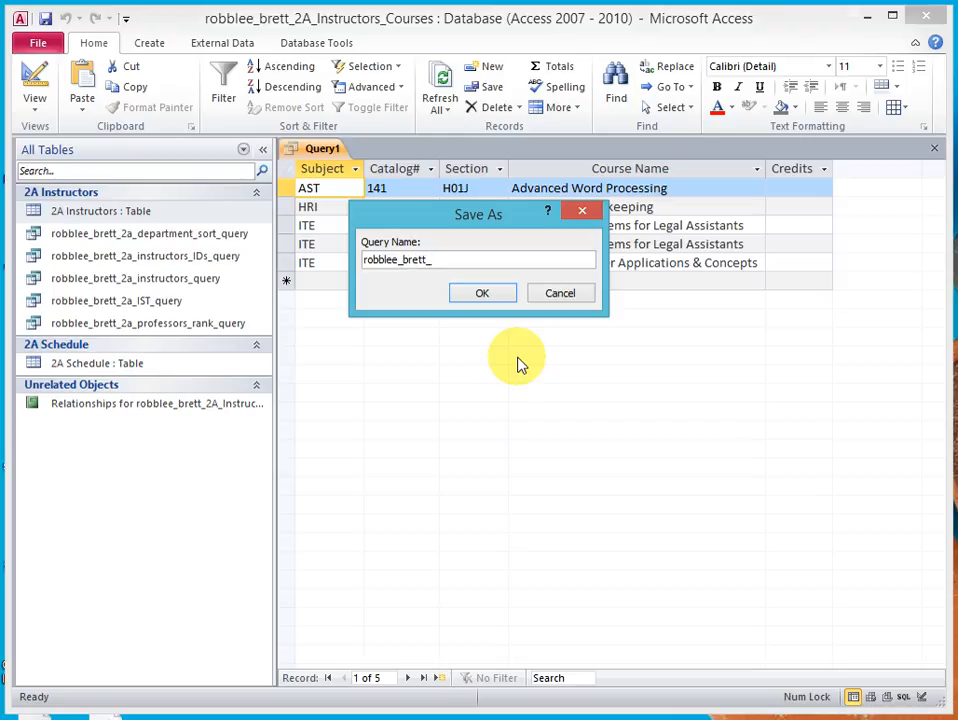
pyautogui.write('2a_credits_query')
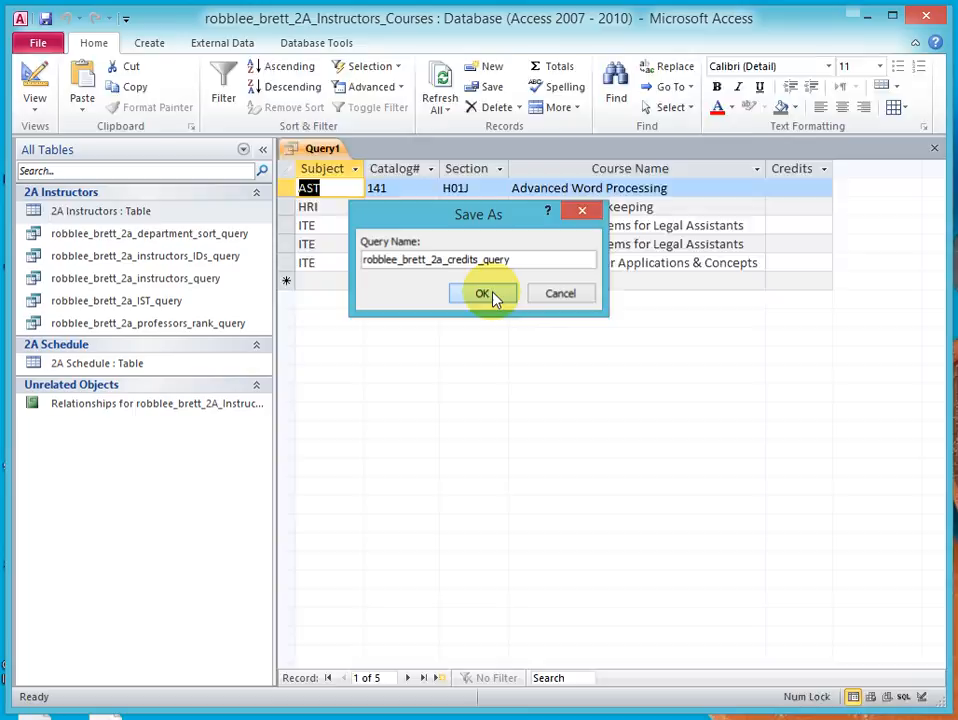
pyautogui.click(482, 292)
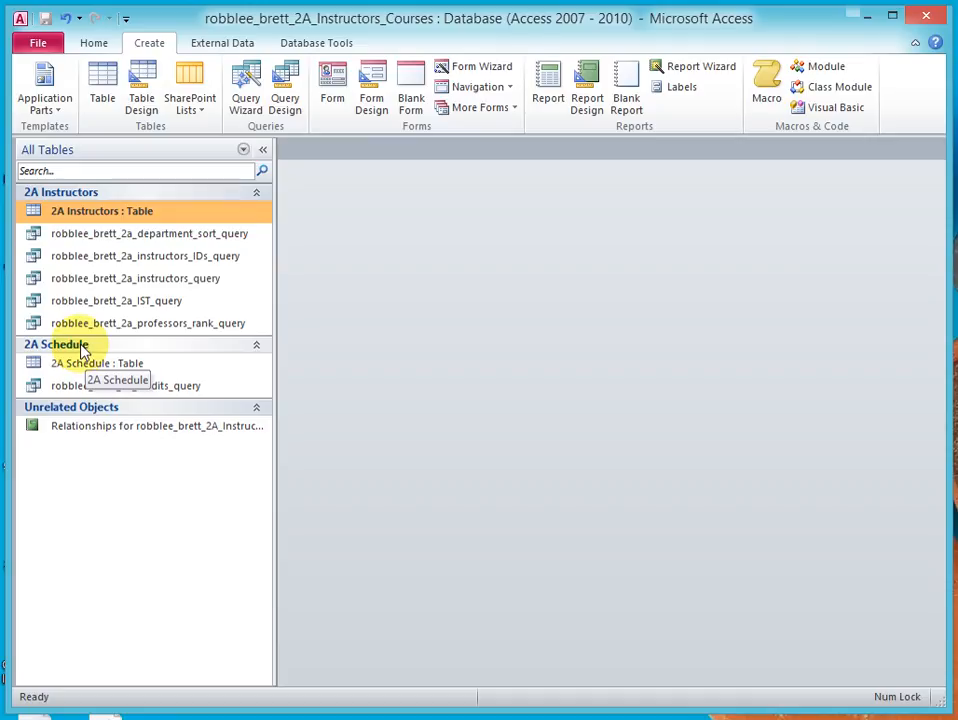
pyautogui.moveTo(84, 302)
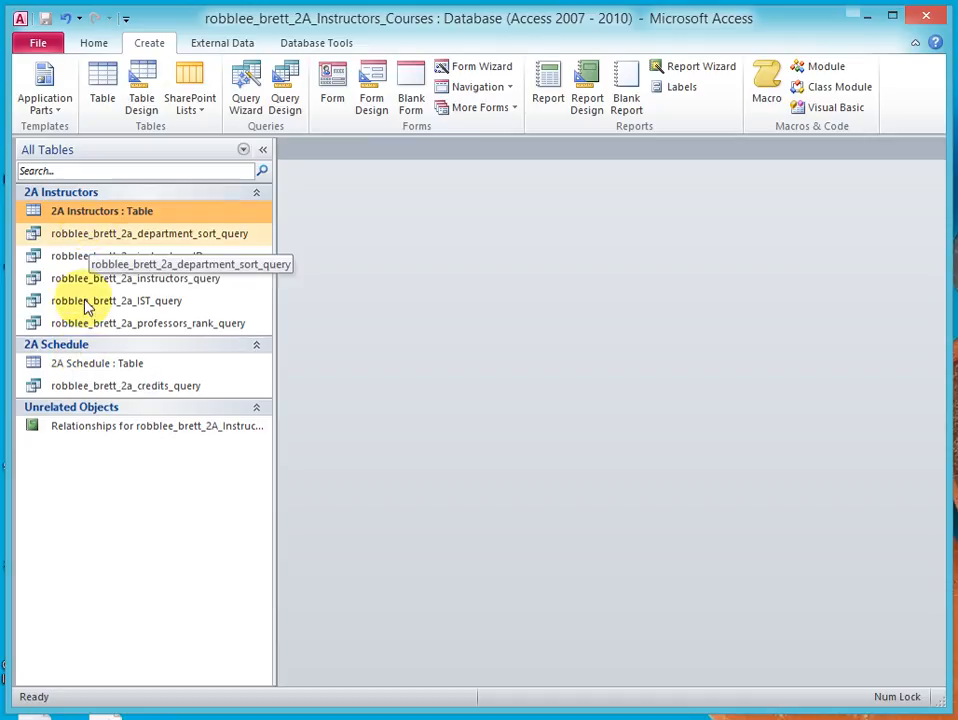
pyautogui.moveTo(112, 390)
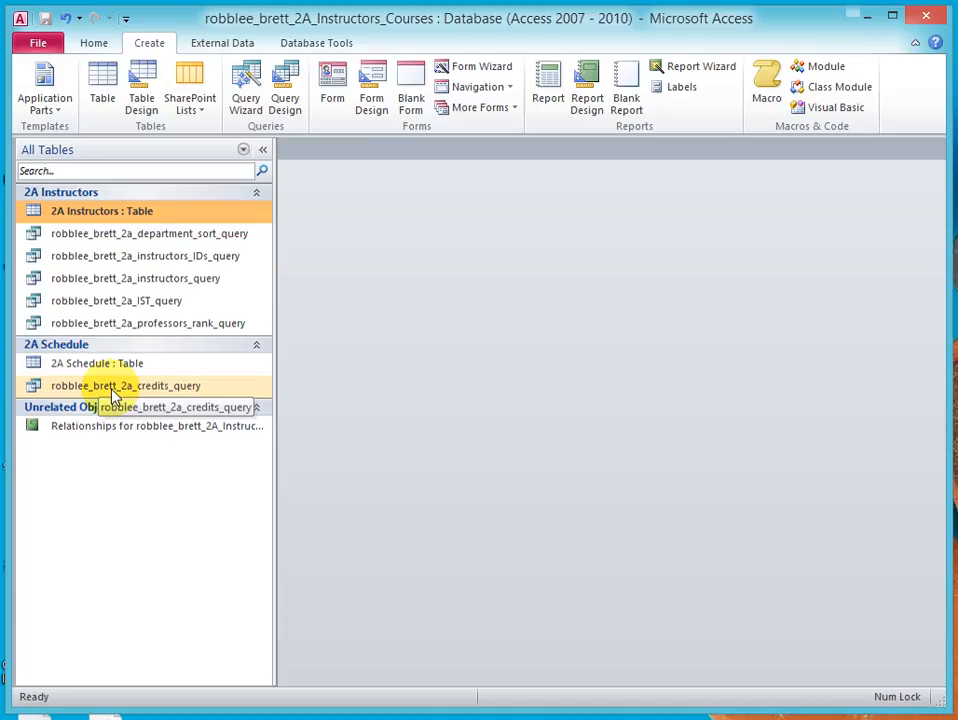
pyautogui.moveTo(96, 392)
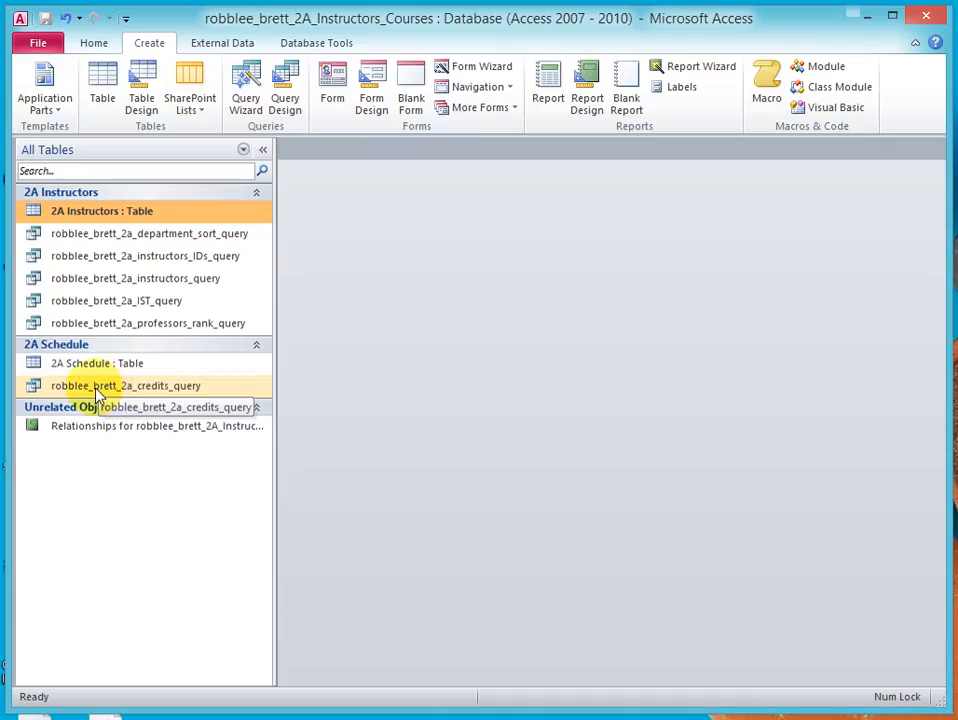
pyautogui.moveTo(130, 392)
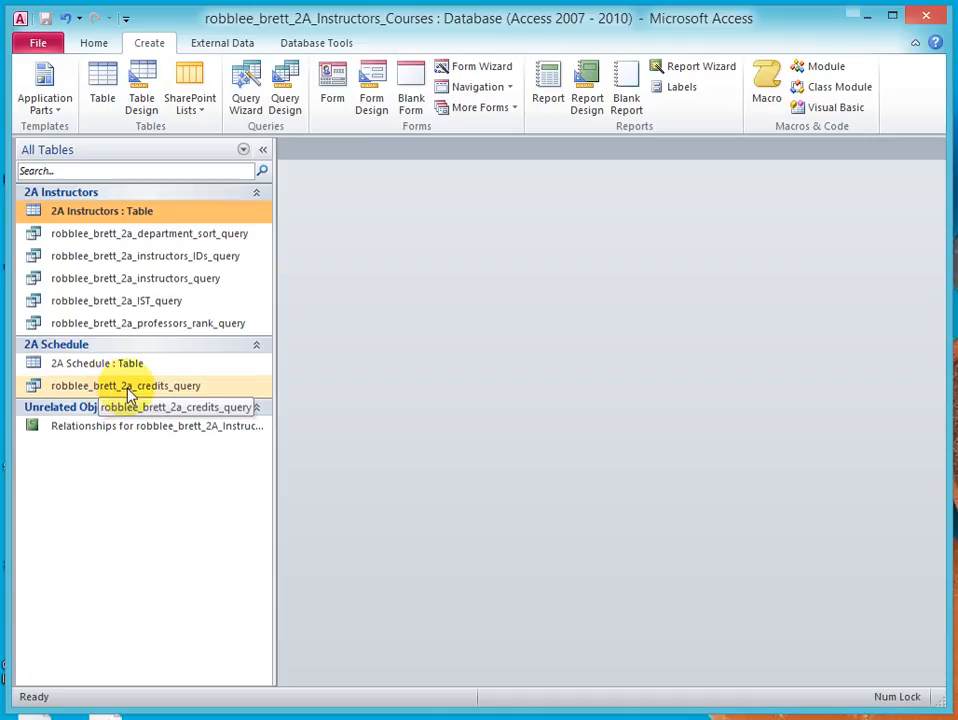
pyautogui.doubleClick(128, 384)
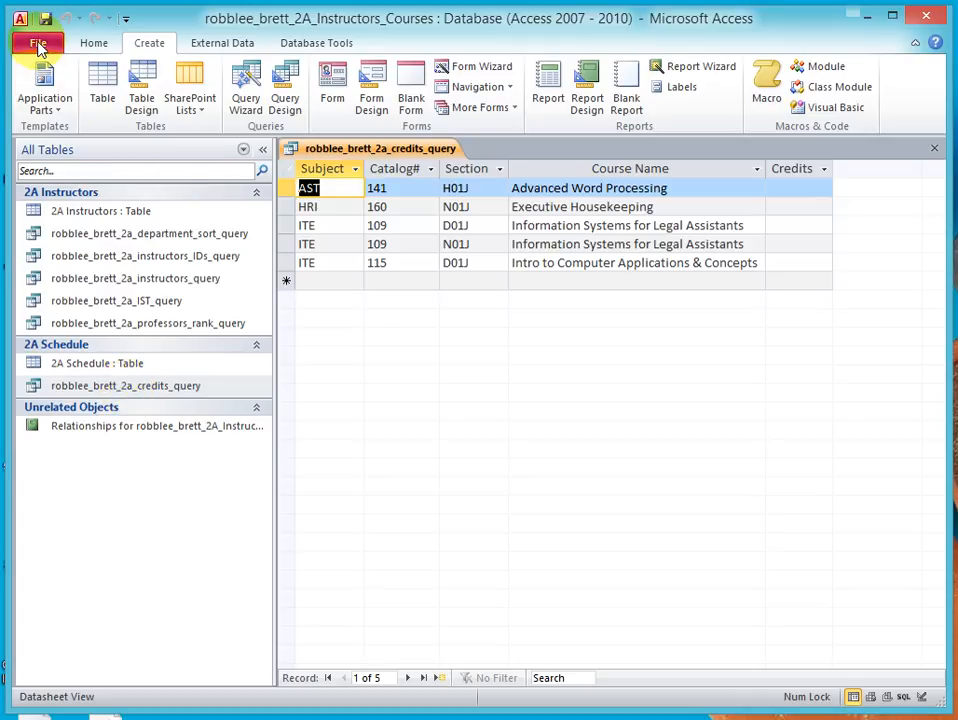
# Step: Print the query results through CutePDF Writer to a PDF in Documents and return to the datasheet
pyautogui.click(36, 44)
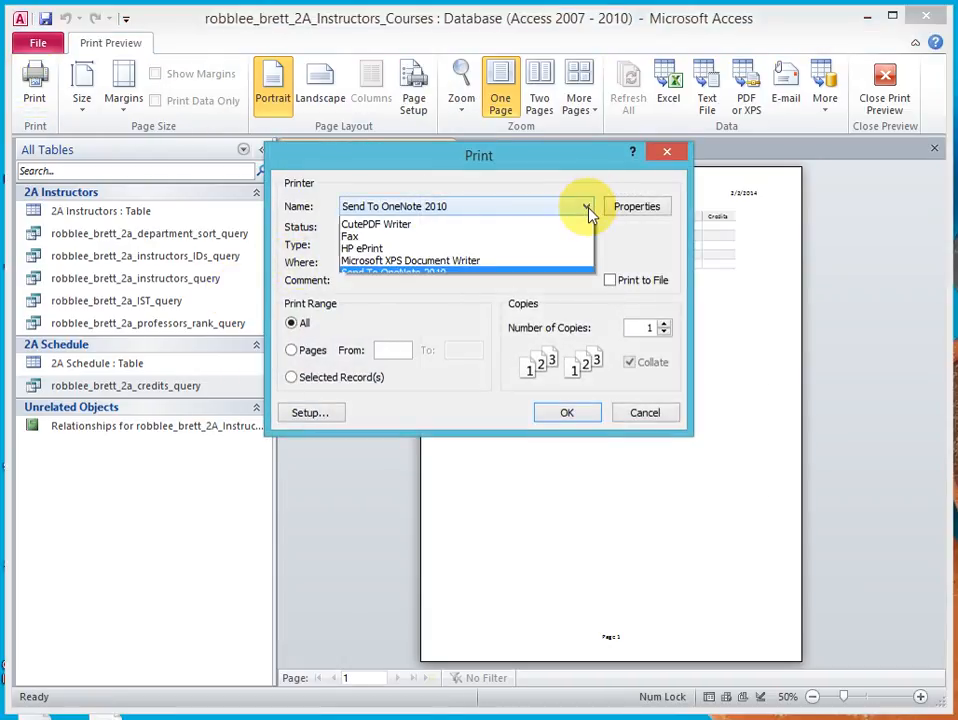
pyautogui.click(376, 224)
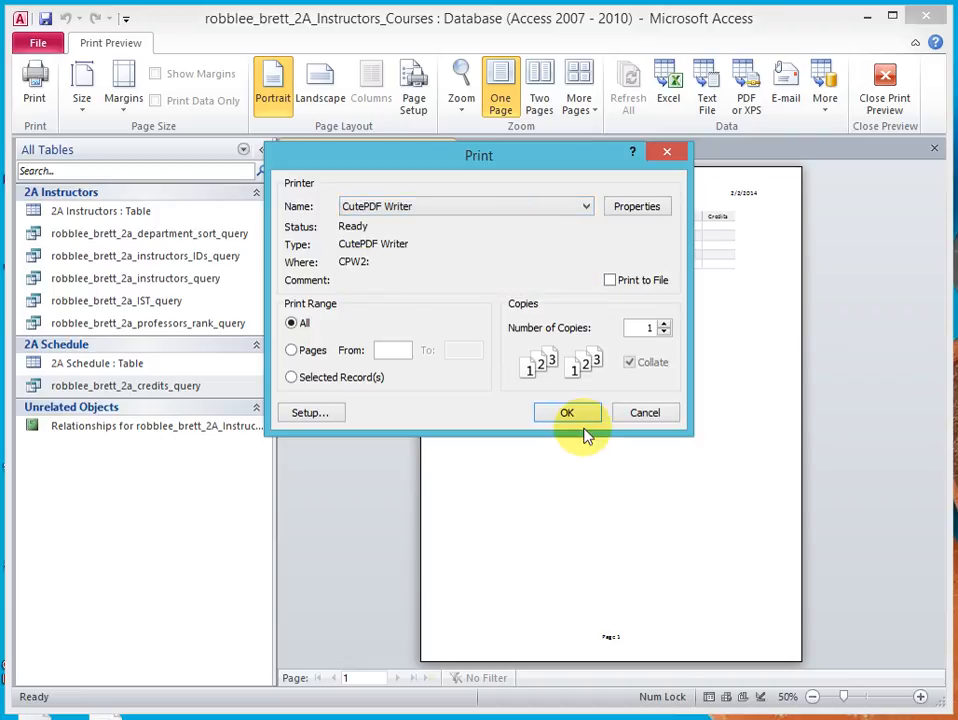
pyautogui.click(568, 412)
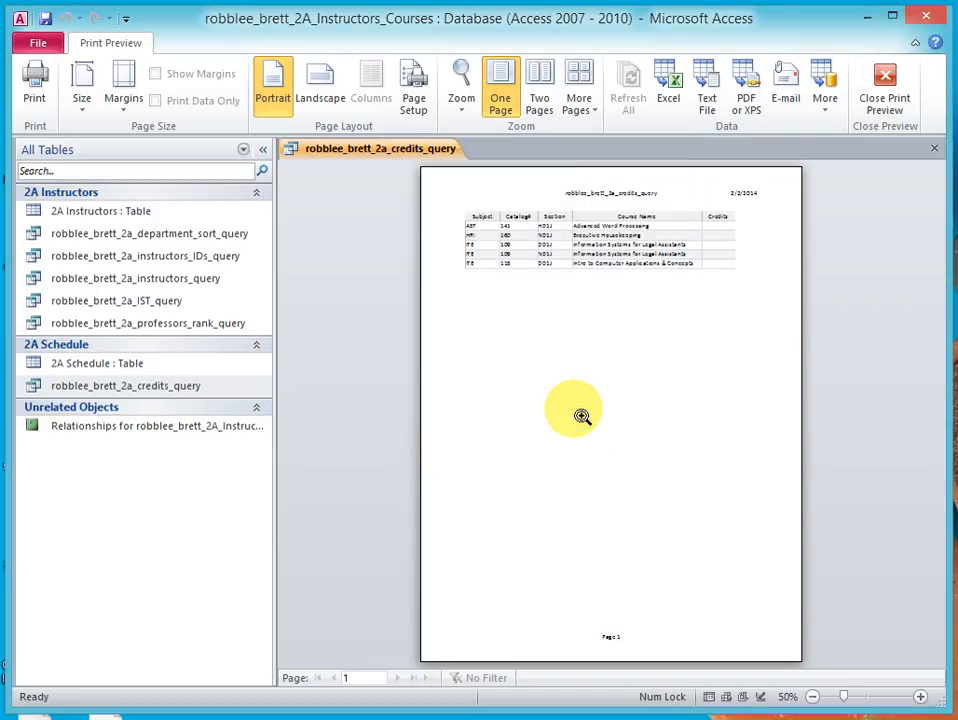
pyautogui.click(744, 80)
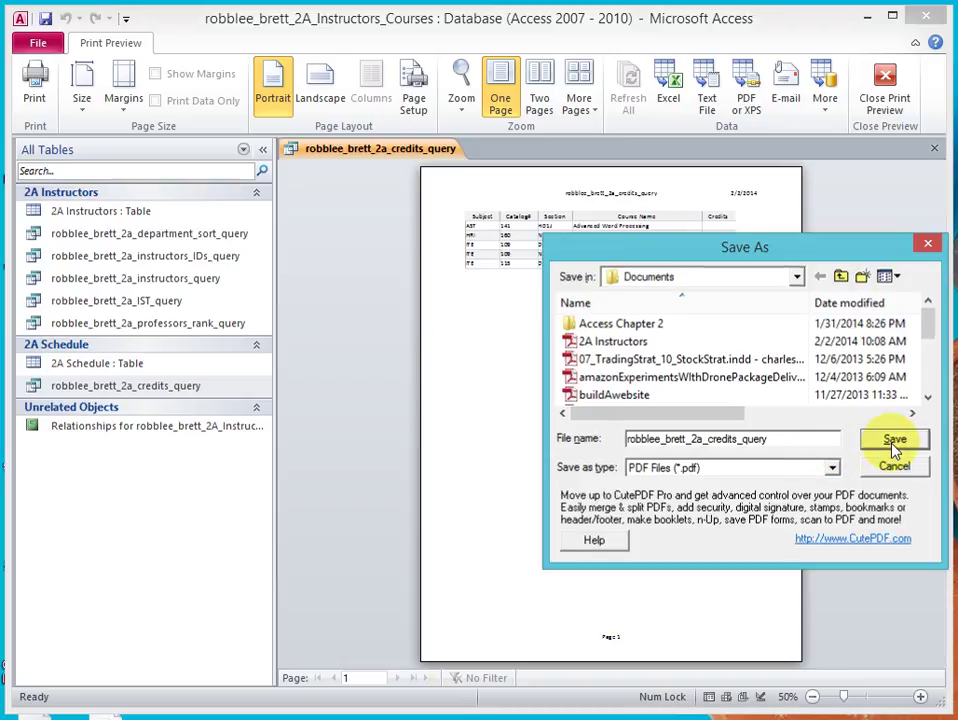
pyautogui.click(896, 440)
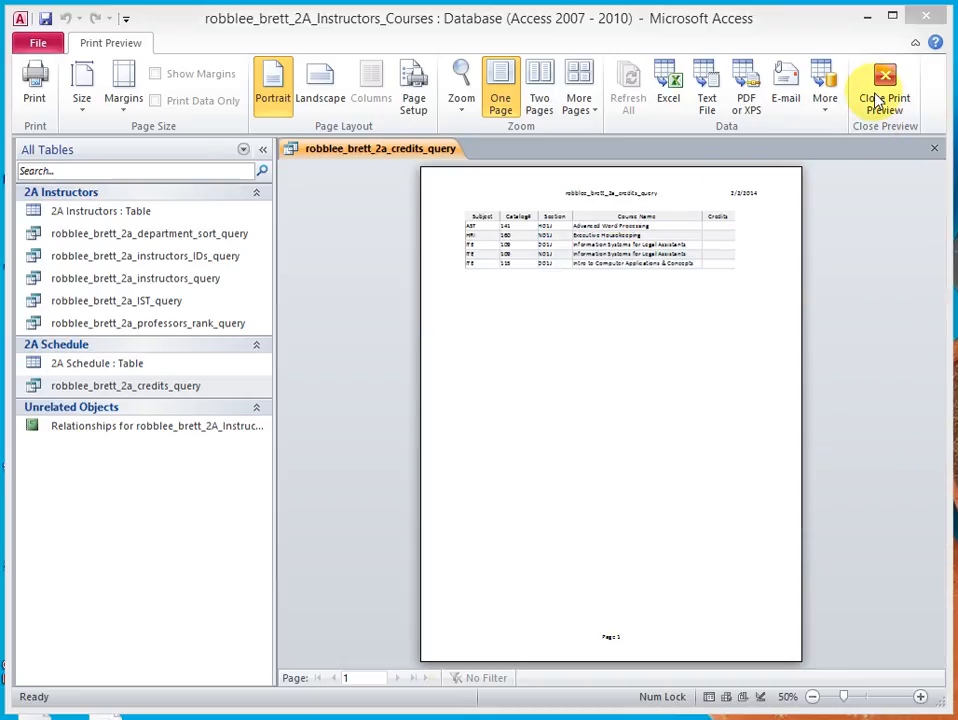
pyautogui.click(884, 80)
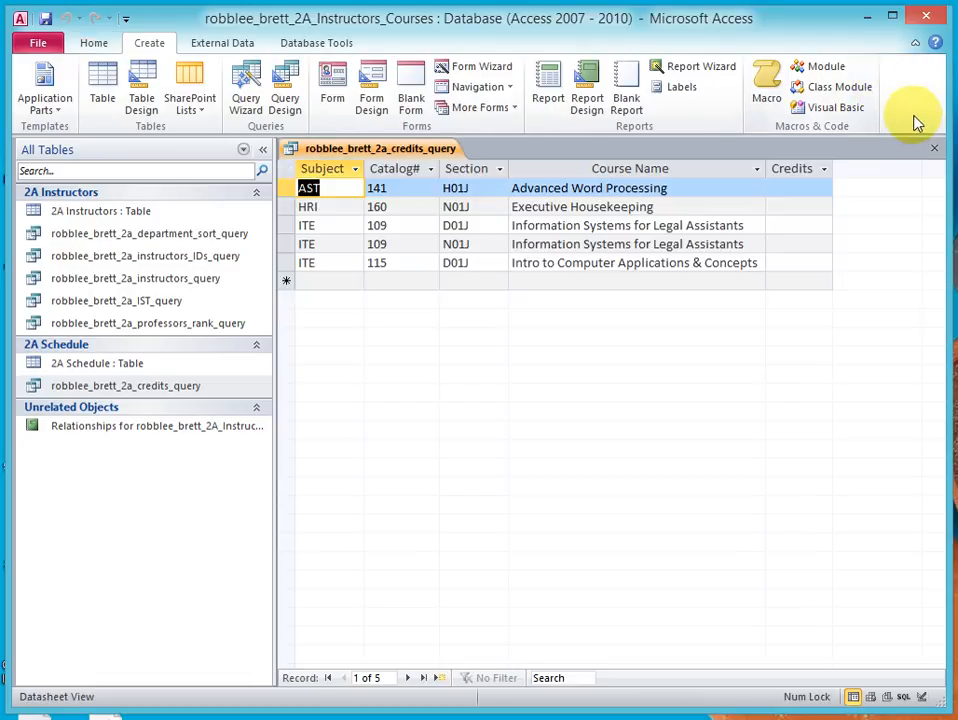
# Step: Close the credits query results and go to the File menu to close the database
pyautogui.click(946, 148)
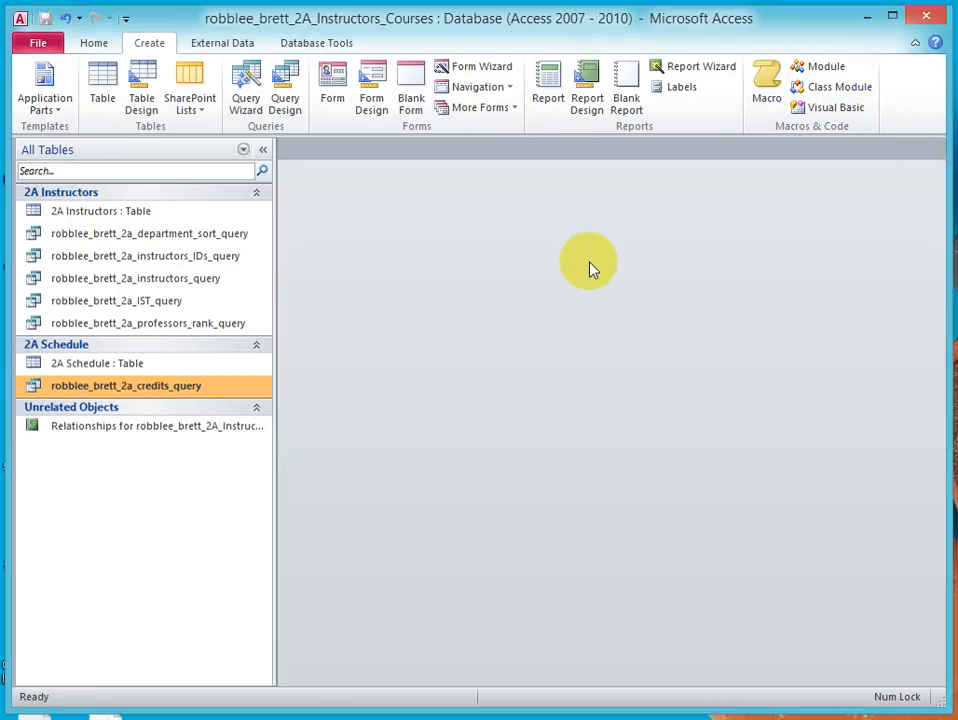
pyautogui.moveTo(278, 226)
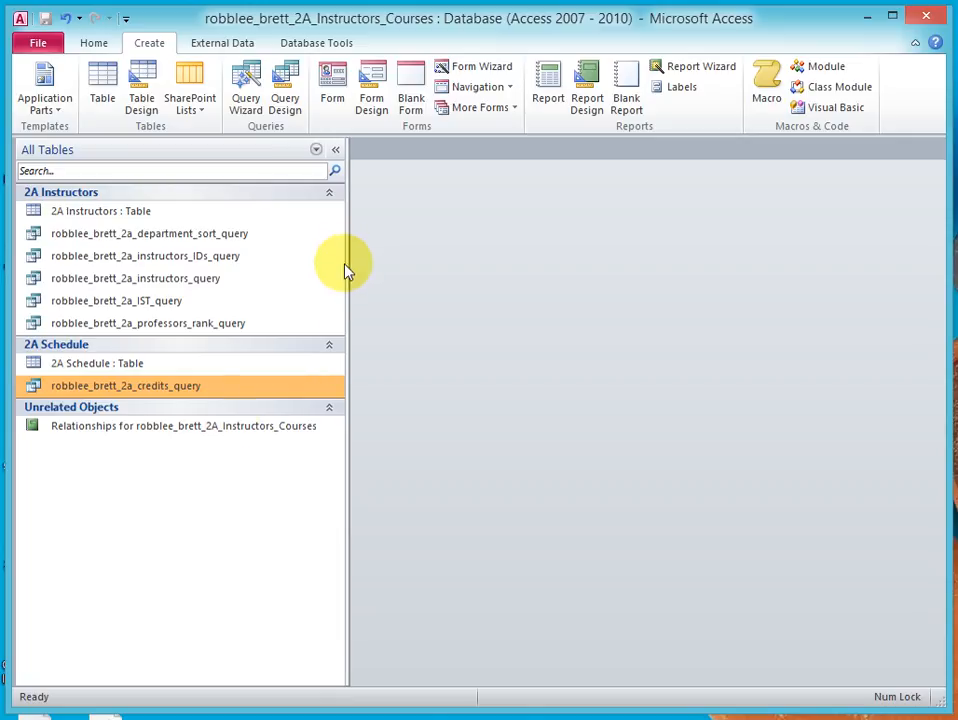
pyautogui.moveTo(210, 428)
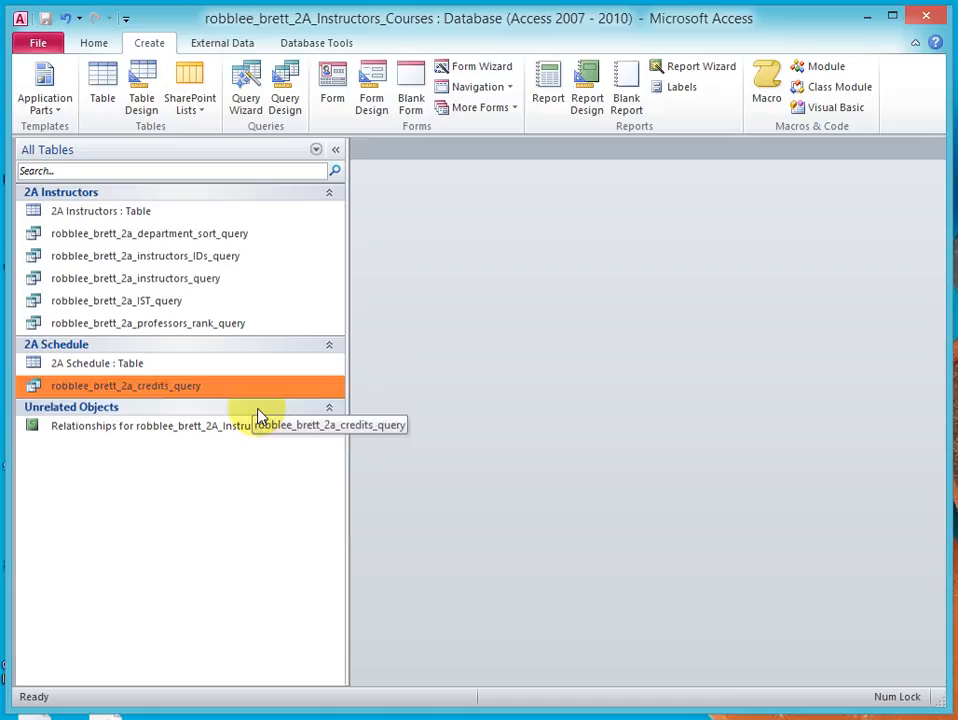
pyautogui.click(40, 42)
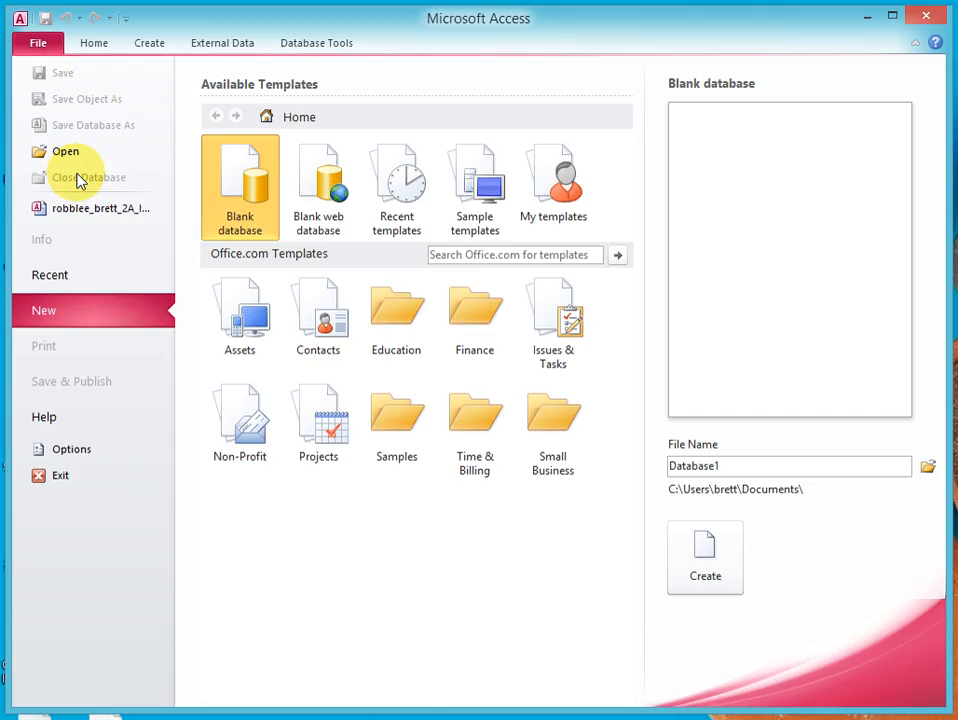
pyautogui.moveTo(924, 16)
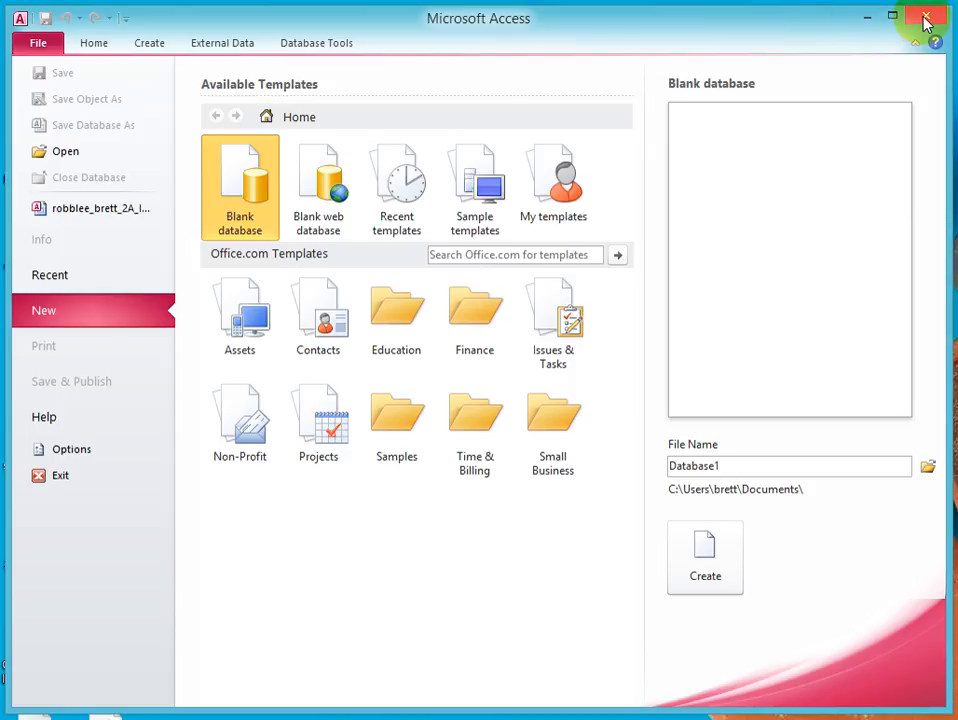
# Step: Exit Access entirely, leaving only the desktop showing
pyautogui.click(922, 18)
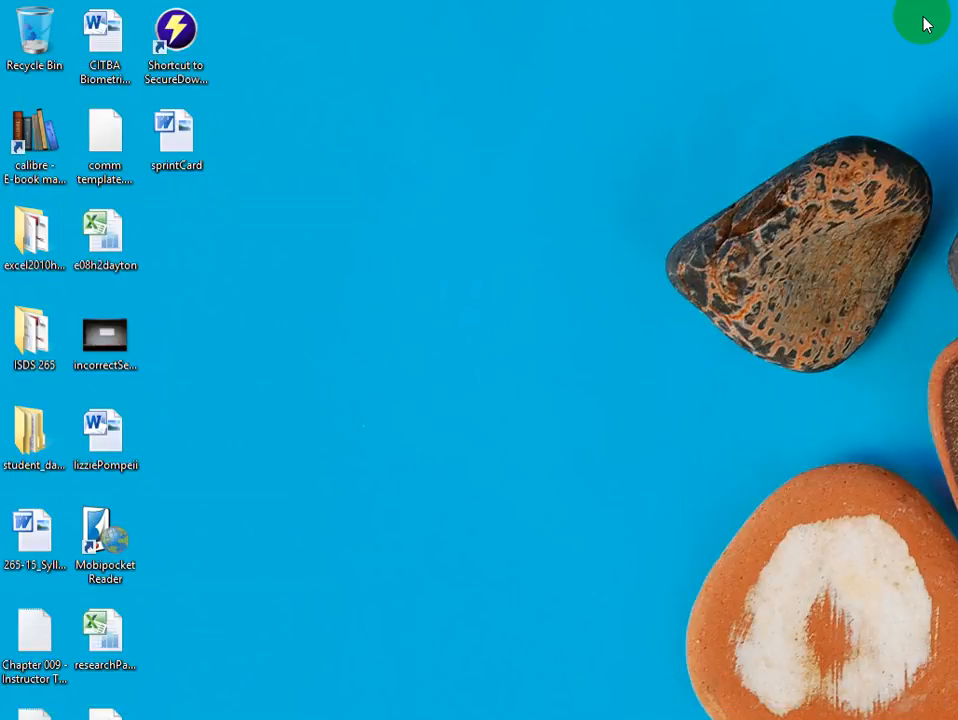